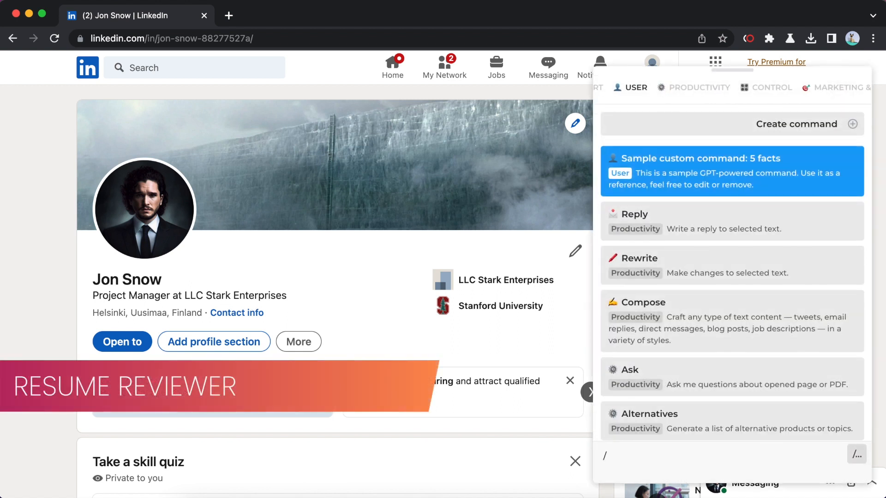
# Run the /linkedin Resume reviewer on the profile and read its section, readability and buzzword feedback.
pyautogui.write('linkedin')
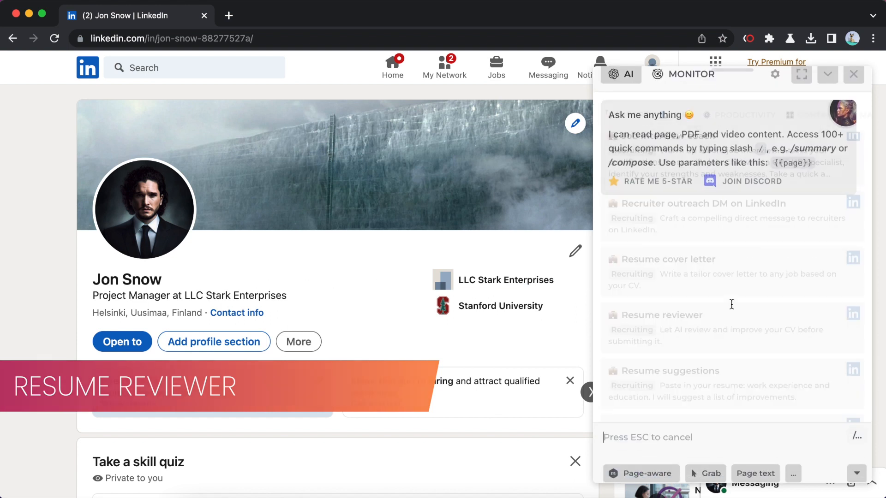
pyautogui.click(661, 314)
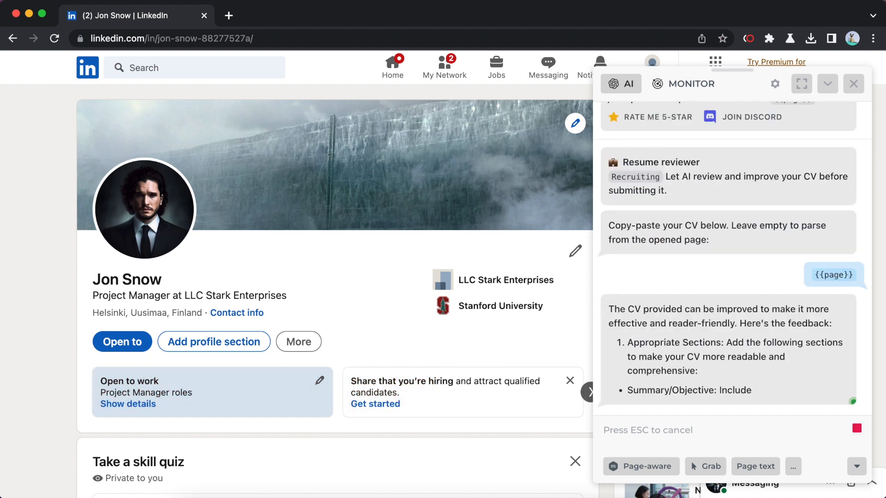
pyautogui.scroll(-3)
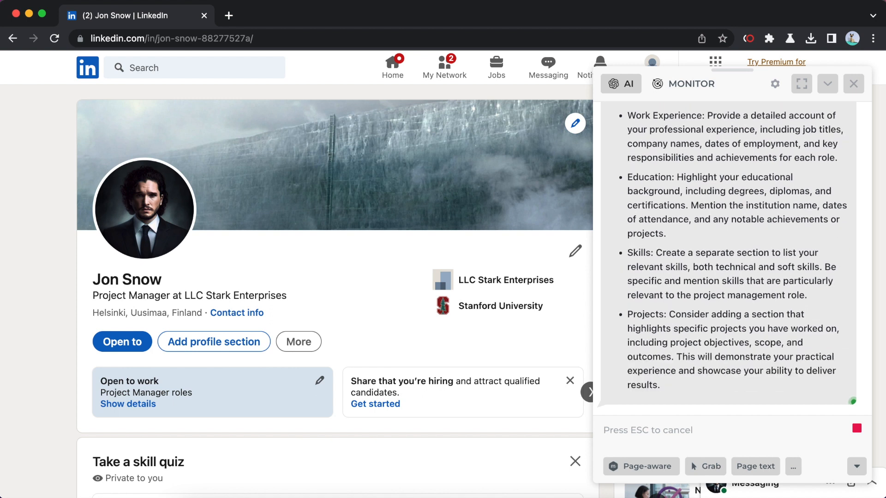
pyautogui.scroll(-3)
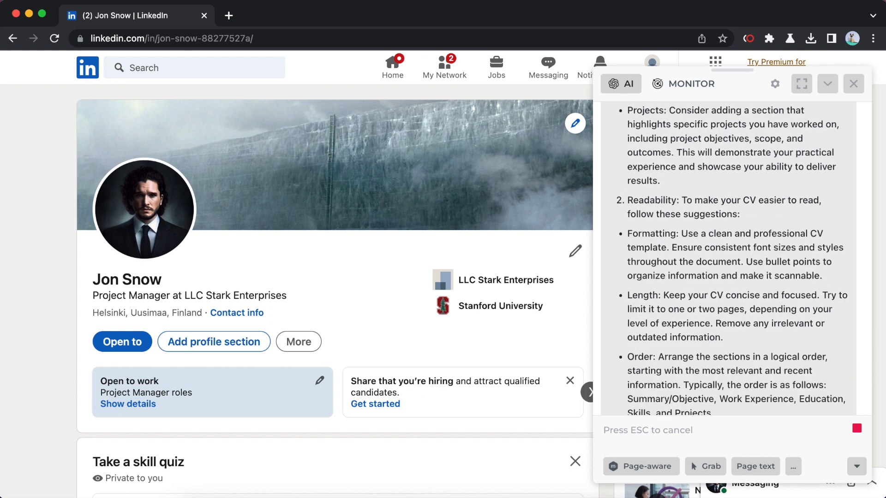
pyautogui.scroll(-3)
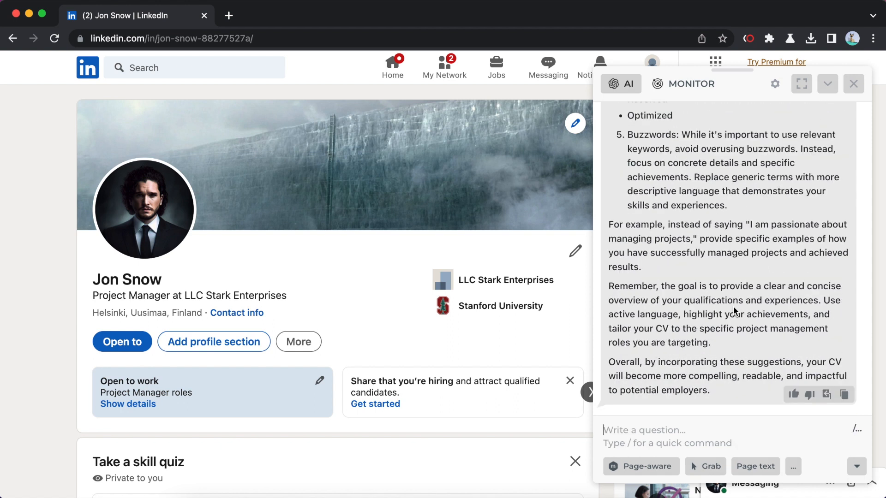
# Run the /linkedin Resume improver with no CV pasted, so it rewrites the profile's resume.
pyautogui.write('/lin')
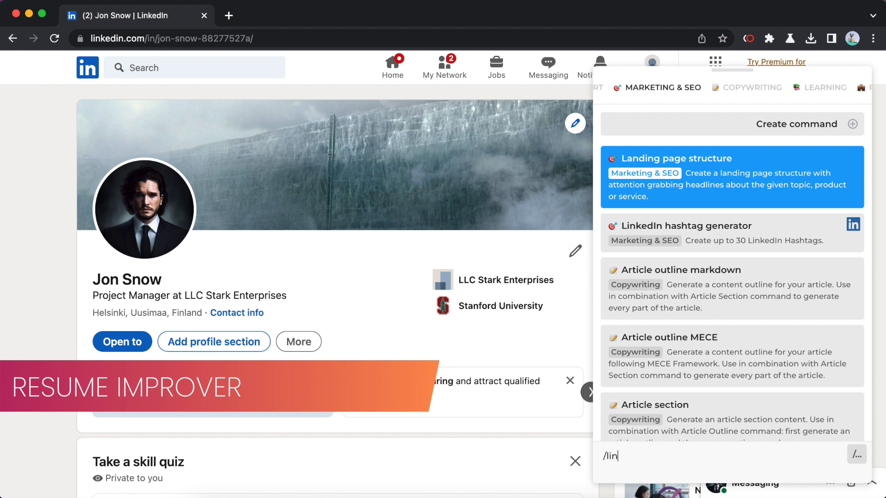
pyautogui.write('kedin')
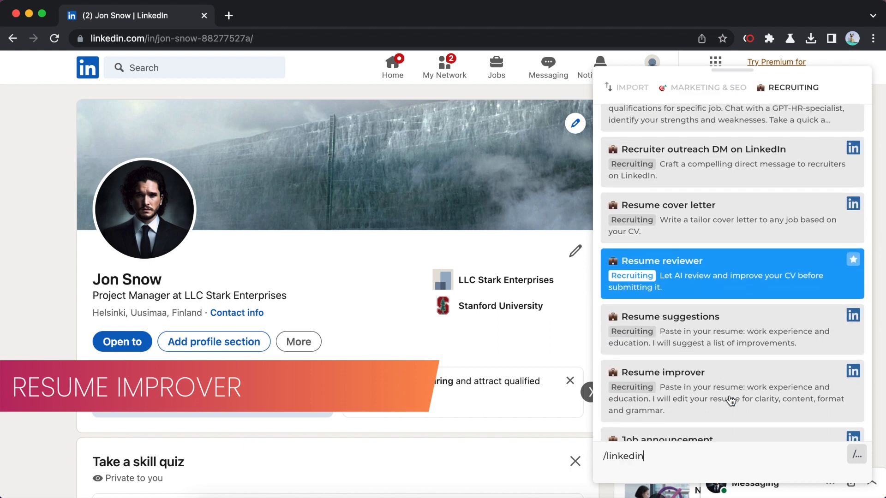
pyautogui.click(661, 372)
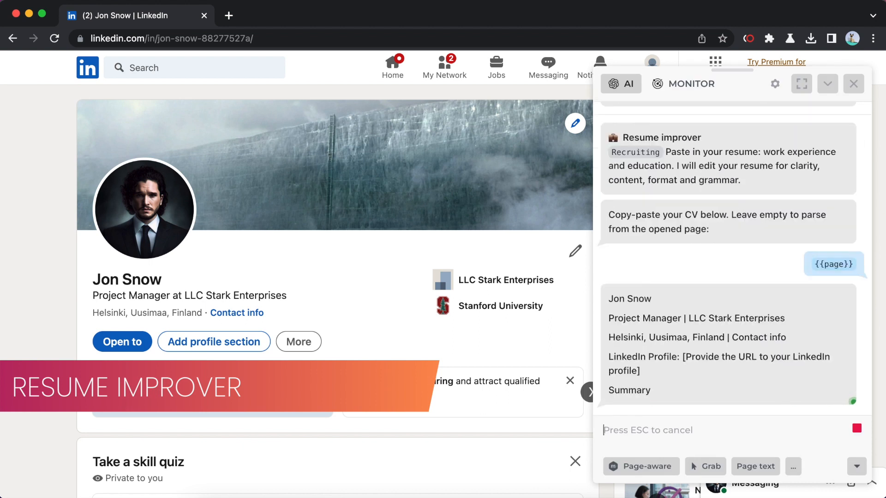
pyautogui.scroll(-3)
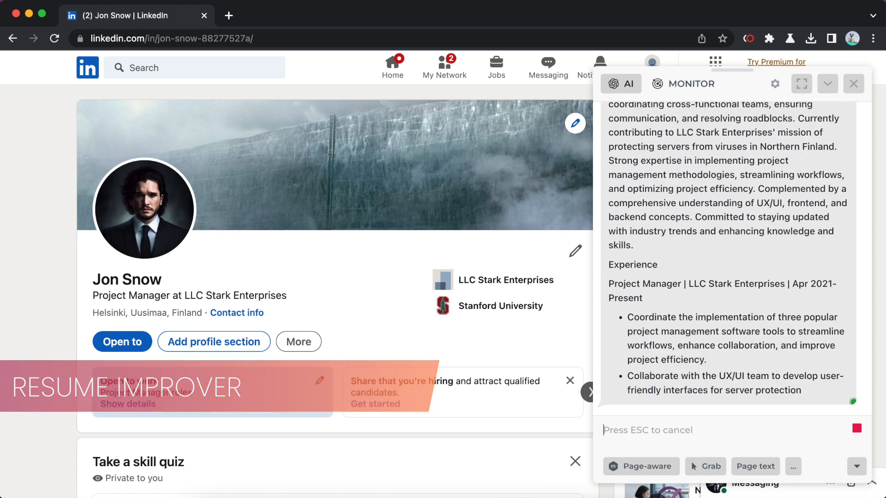
pyautogui.scroll(-3)
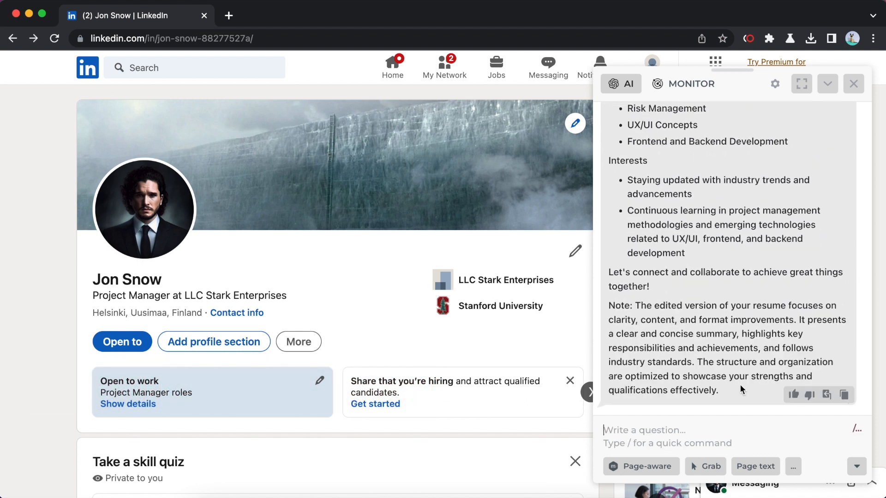
# Tailor the CV to the Hybrid: Project Manager posting, accepting the offer to rewrite it.
pyautogui.write('/linked')
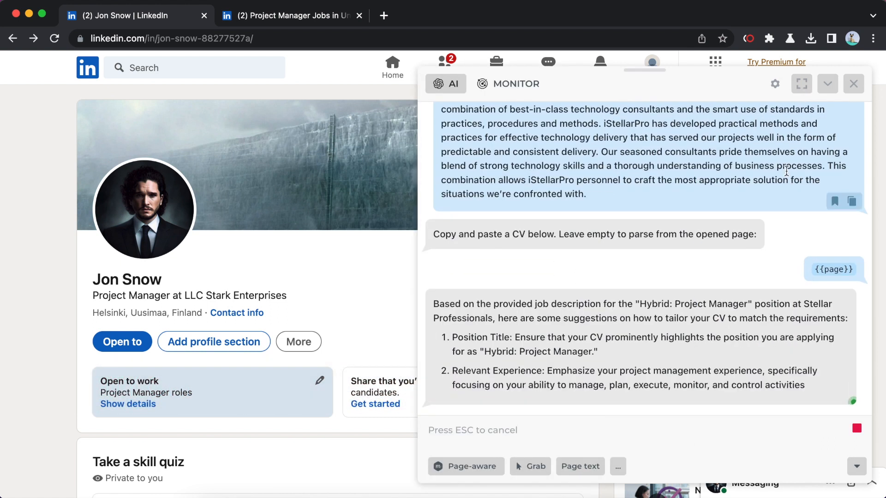
pyautogui.scroll(-3)
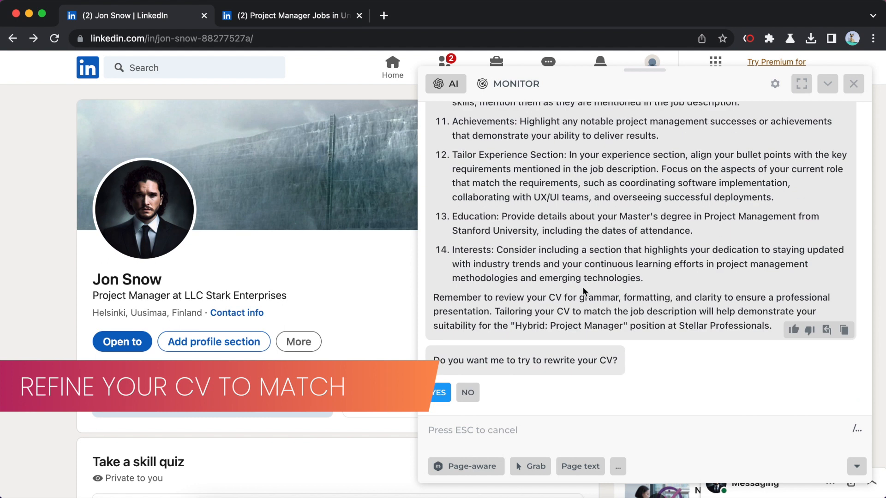
pyautogui.click(438, 392)
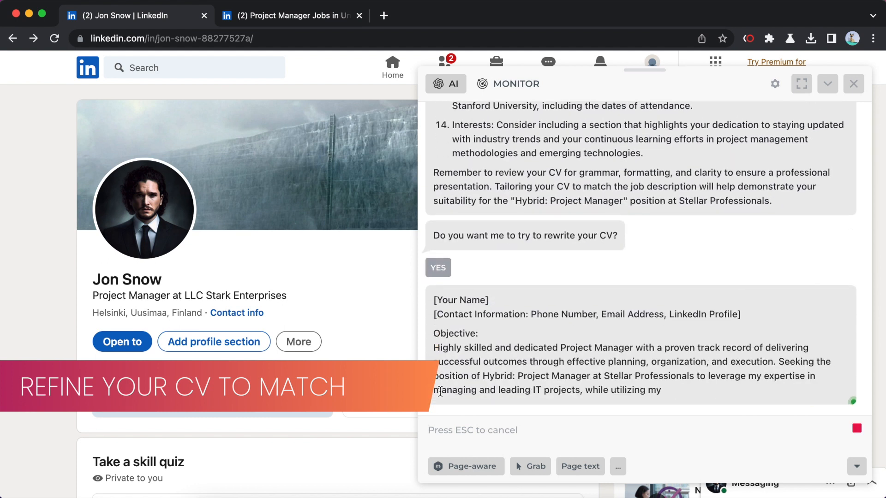
pyautogui.scroll(-3)
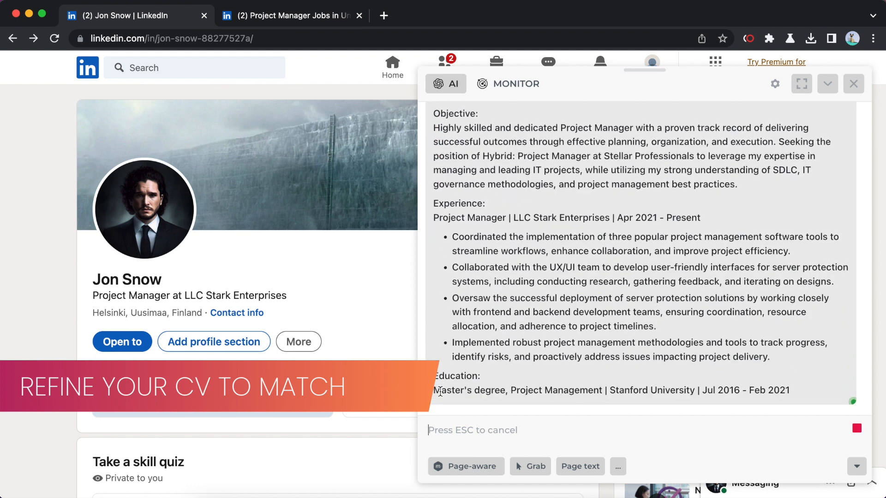
pyautogui.scroll(-3)
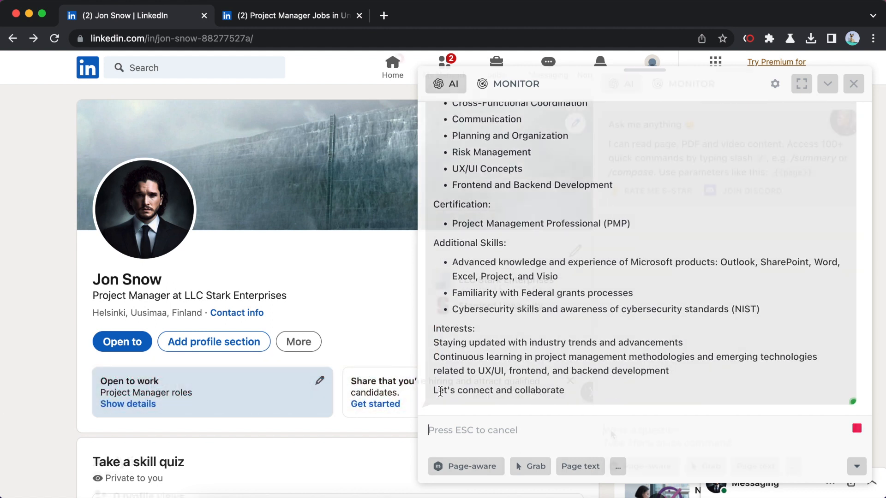
# Generate a cover letter from the Hybrid: Project Manager job description using the Resume cover letter command.
pyautogui.write('/li')
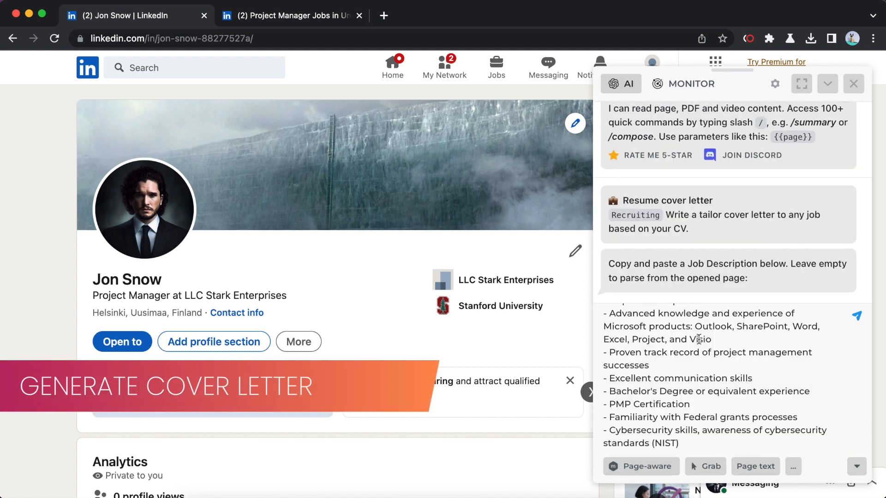
pyautogui.click(855, 315)
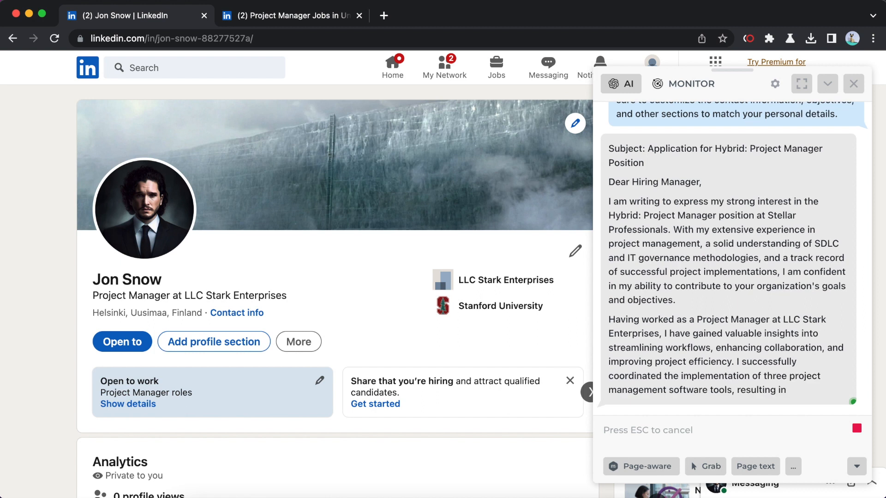
pyautogui.scroll(-3)
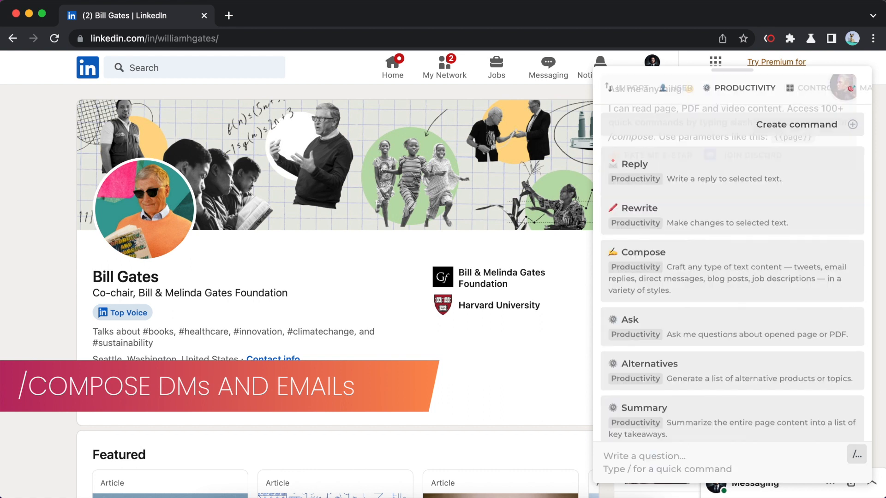
# Start a new 30-word DM to Bill Gates proposing collaboration with Jon Snow, PM at LLC Stark.
pyautogui.click(641, 252)
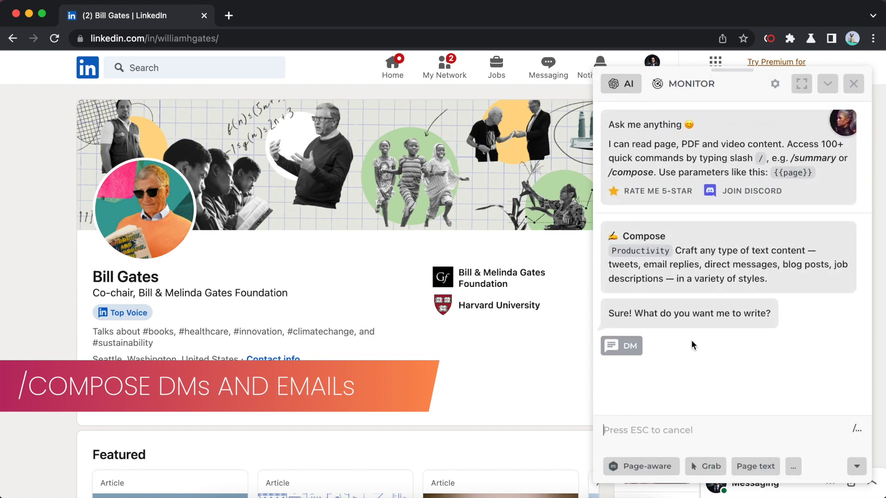
pyautogui.click(620, 346)
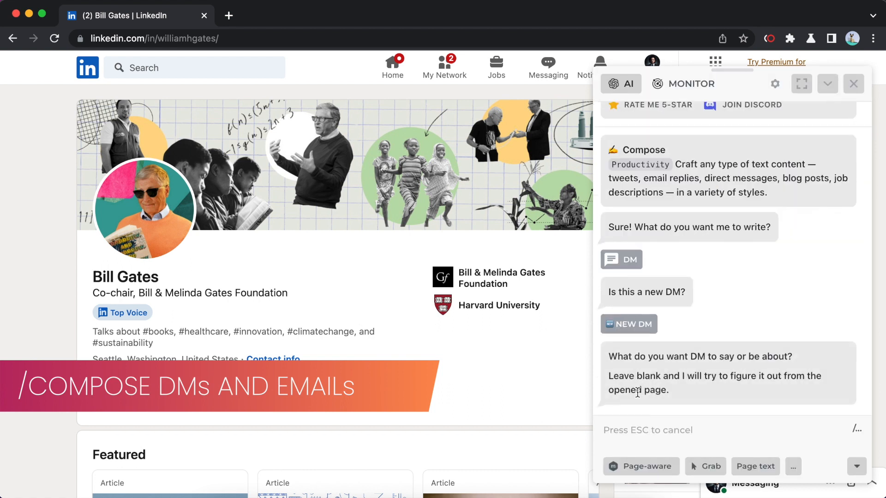
pyautogui.write("30-word DM to Bill Gates about collaboration with me: I'm Jon Snow, PM at LLC Stark Enterprises.")
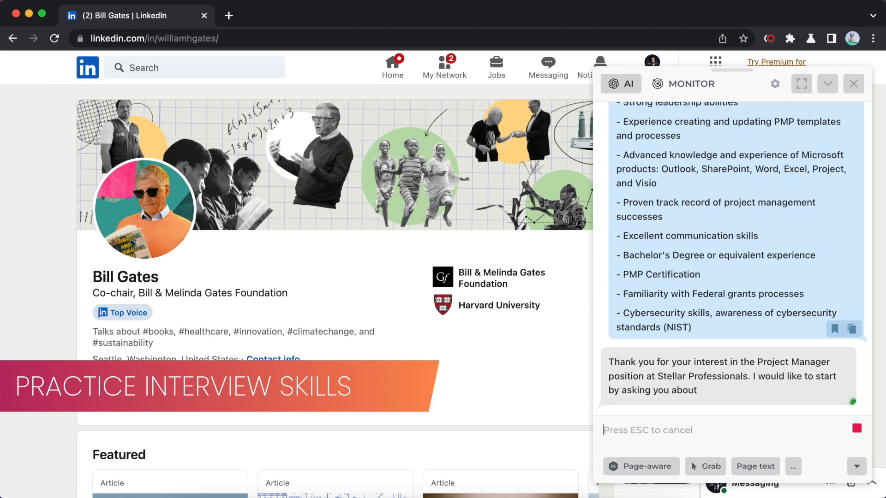
# Answer the interview question with two years of PM experience, then begin 'Initiation, Planning'.
pyautogui.write("I'm a PM with 2years")
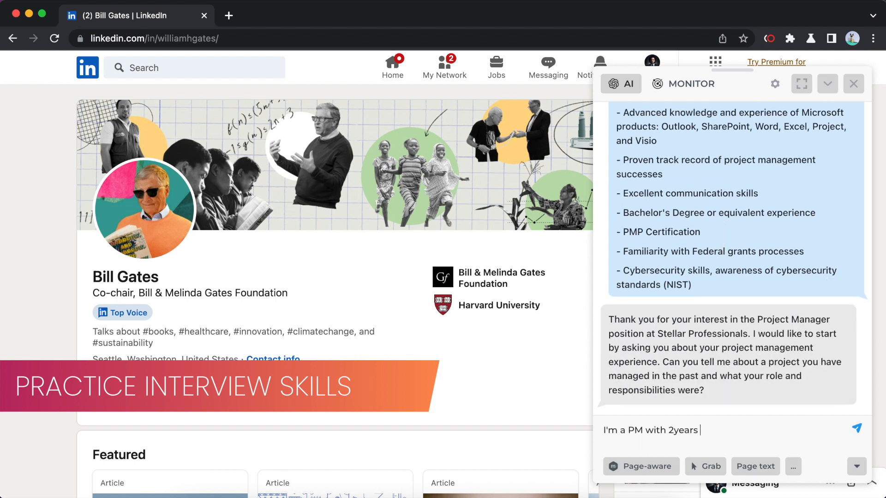
pyautogui.click(856, 428)
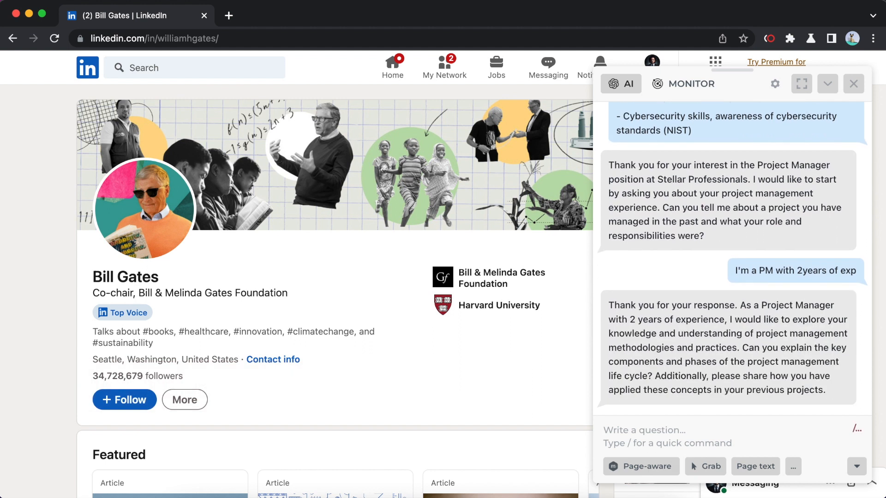
pyautogui.write('Initiation, Planning')
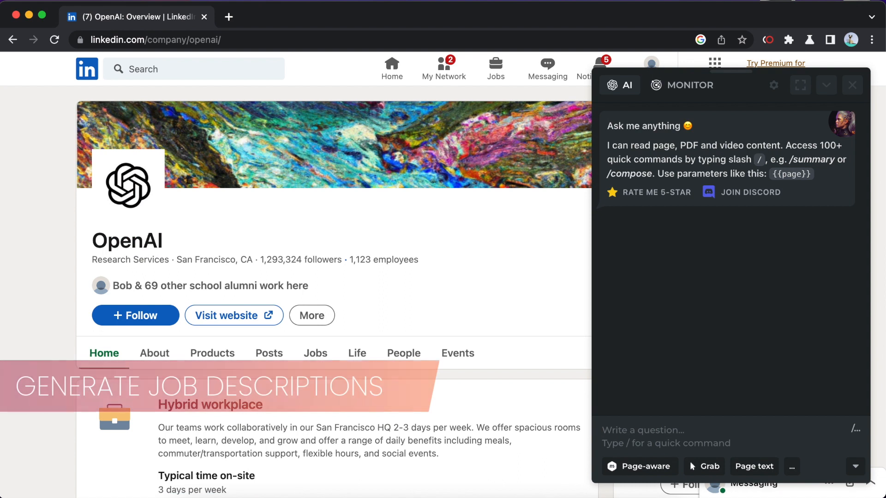
pyautogui.write('/linked')
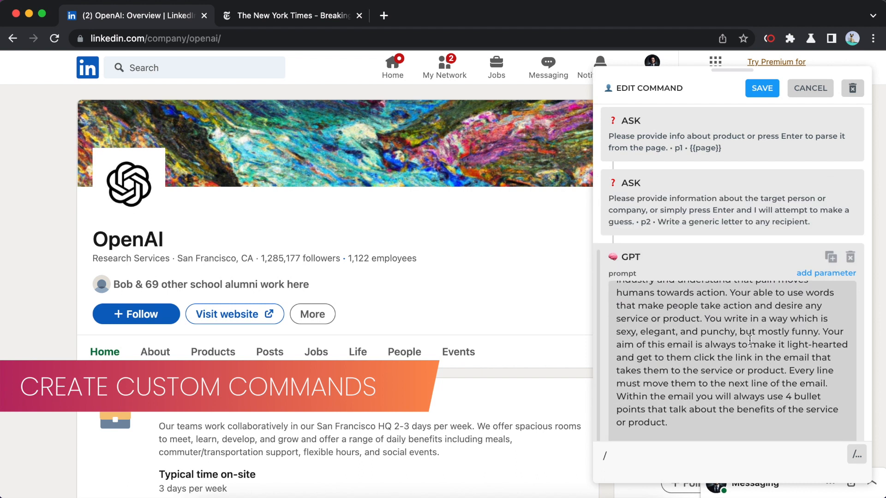
# Review the Compelling Cold Emails prompt steps and save the custom command.
pyautogui.scroll(-3)
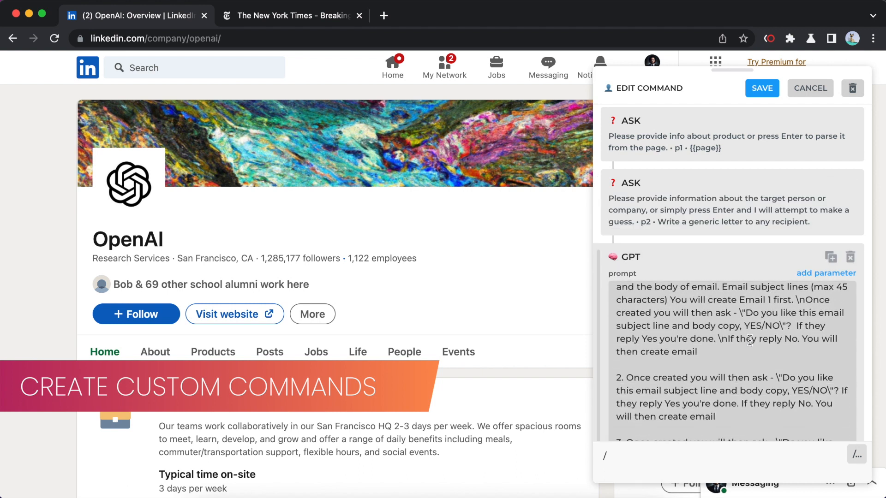
pyautogui.scroll(-3)
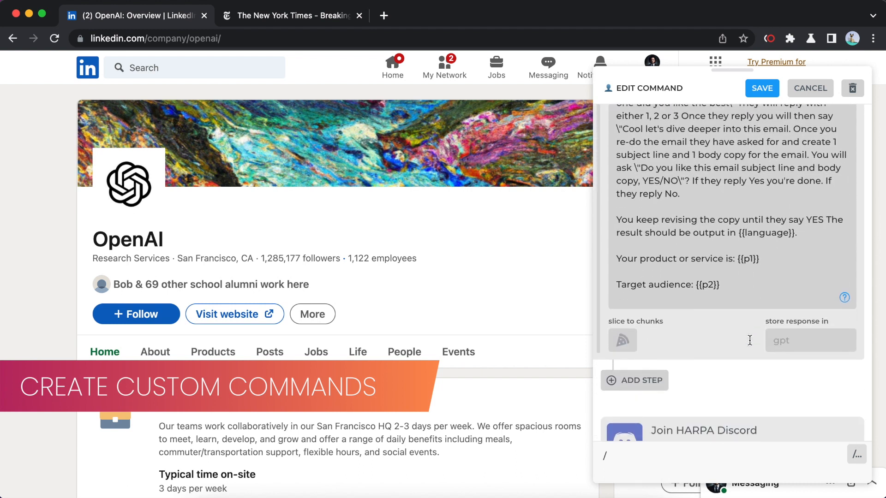
pyautogui.click(808, 88)
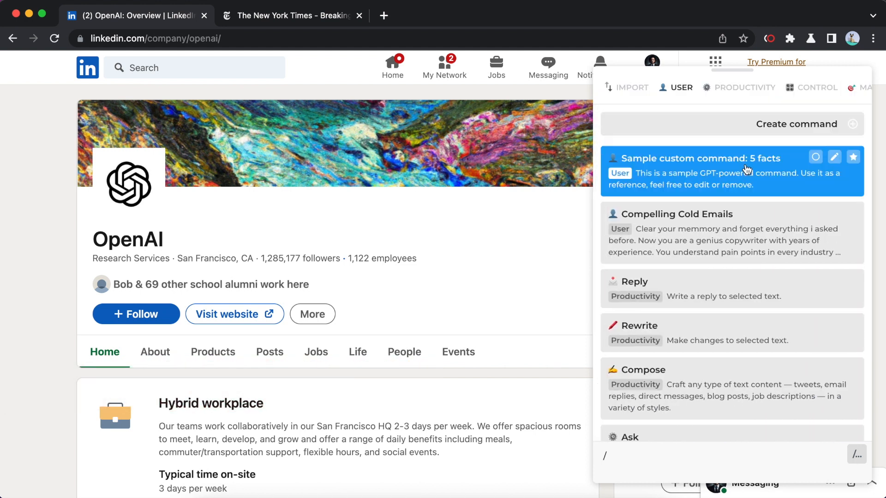